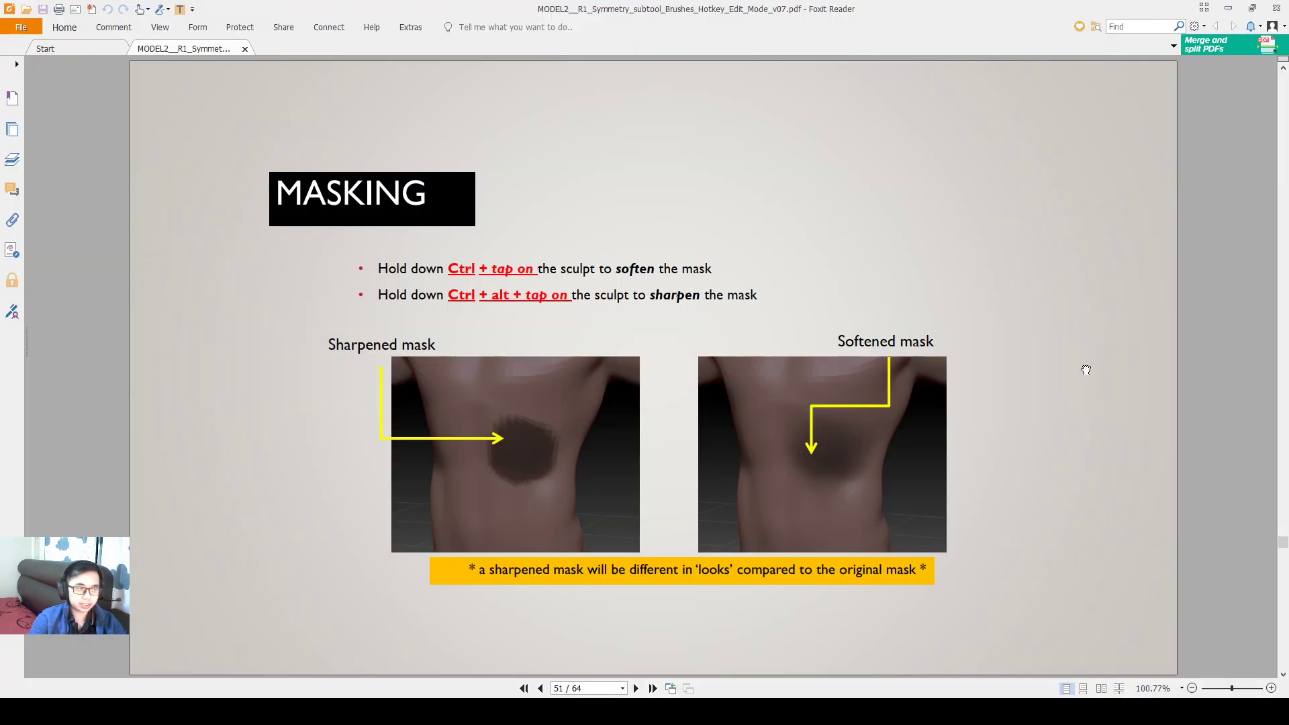
Advance to page 52, the slide on patience and practice when learning ZBrush
{"action": "left_click", "coordinate": [636, 688]}
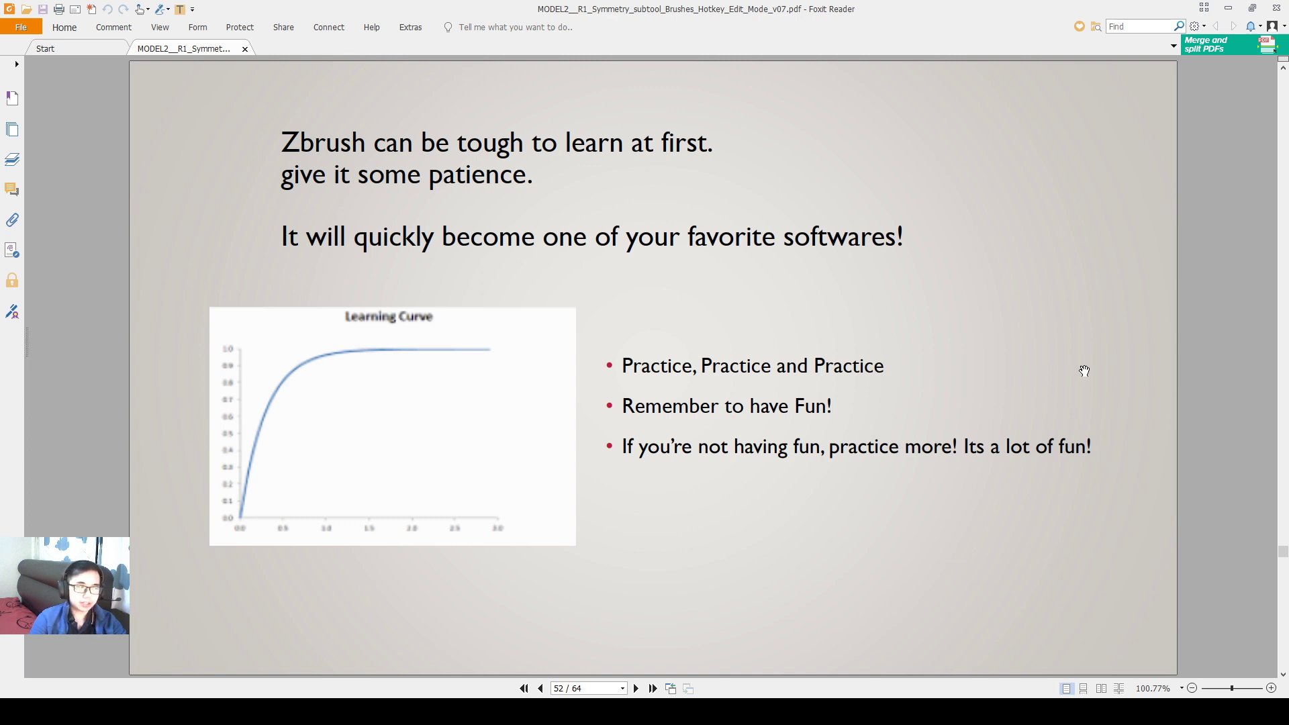
Advance to page 53, the optional slide on UI layout and hotkey file locations
{"action": "left_click", "coordinate": [634, 688]}
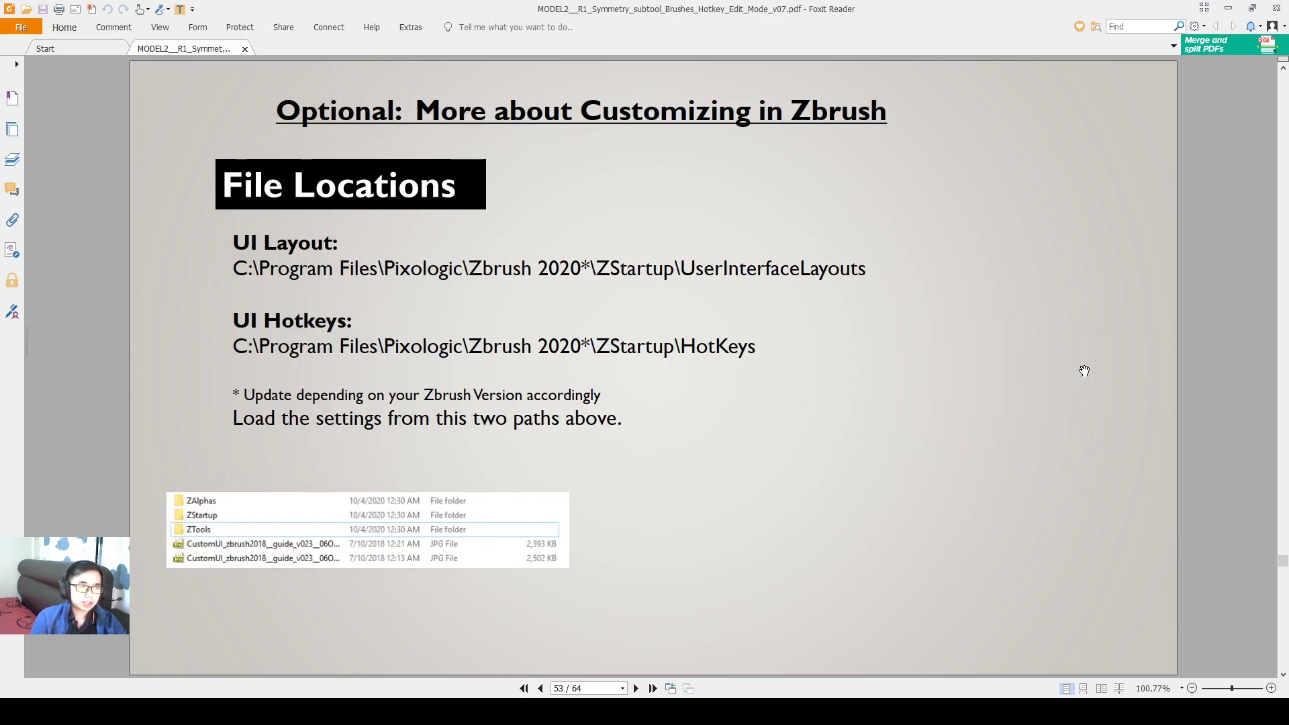